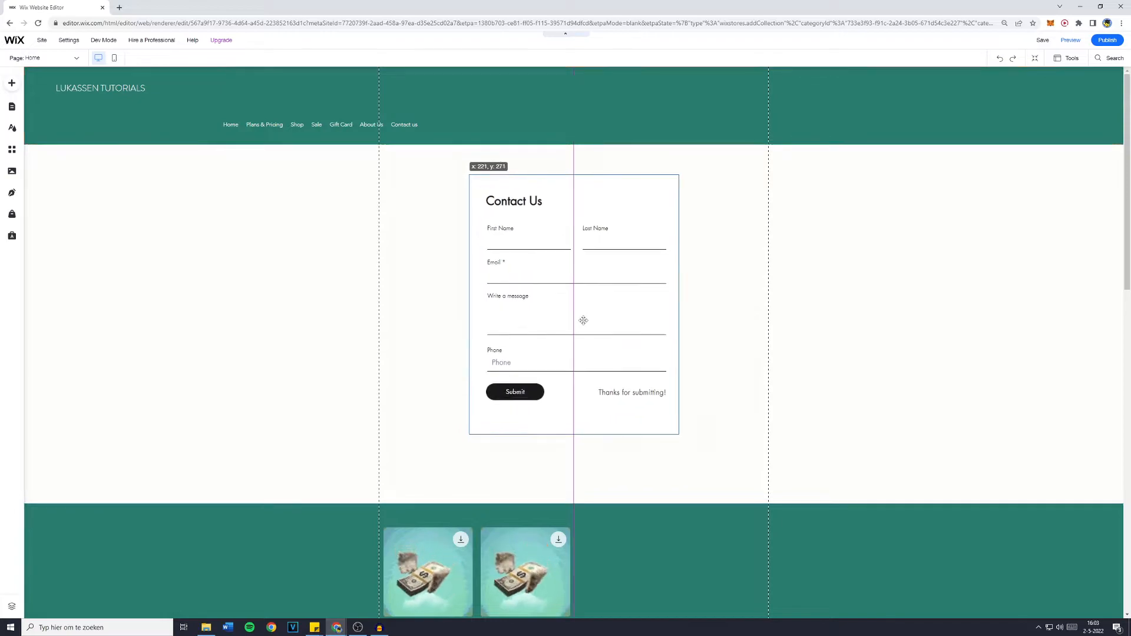
# Select the page area behind the contact form and open the Video page-background picker.
pyautogui.click(573, 302)
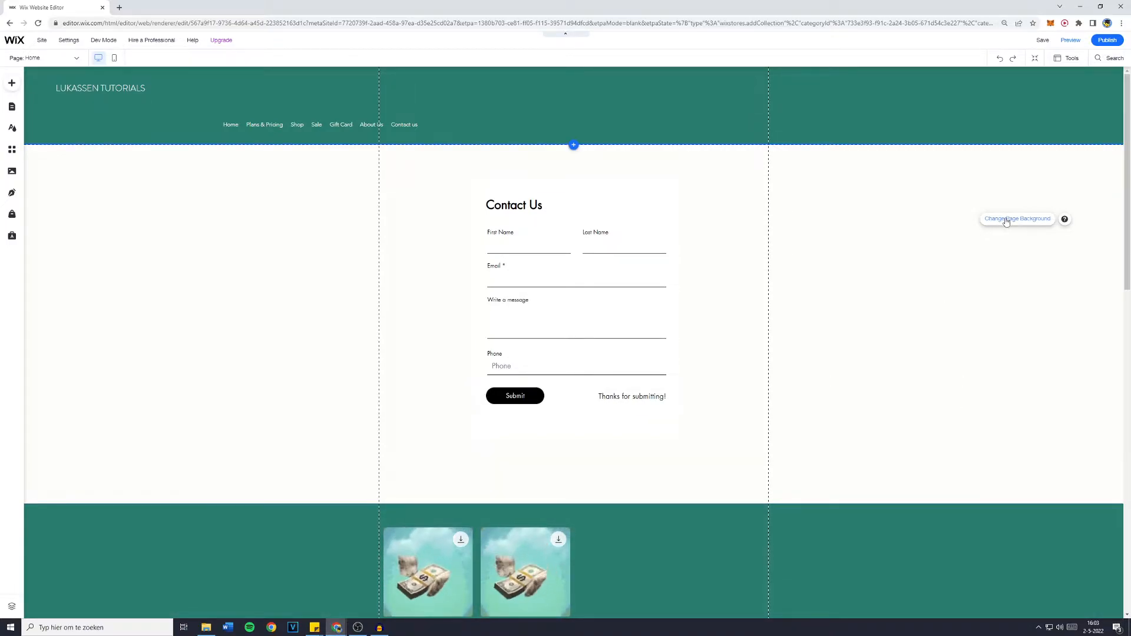
pyautogui.click(1017, 218)
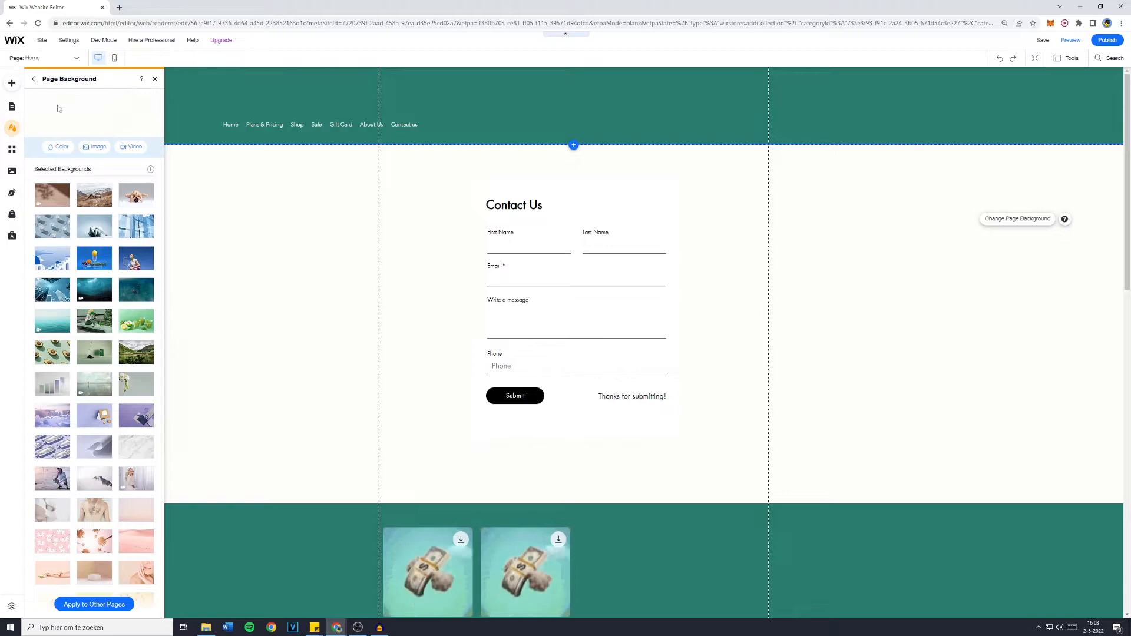
pyautogui.scroll(-3)
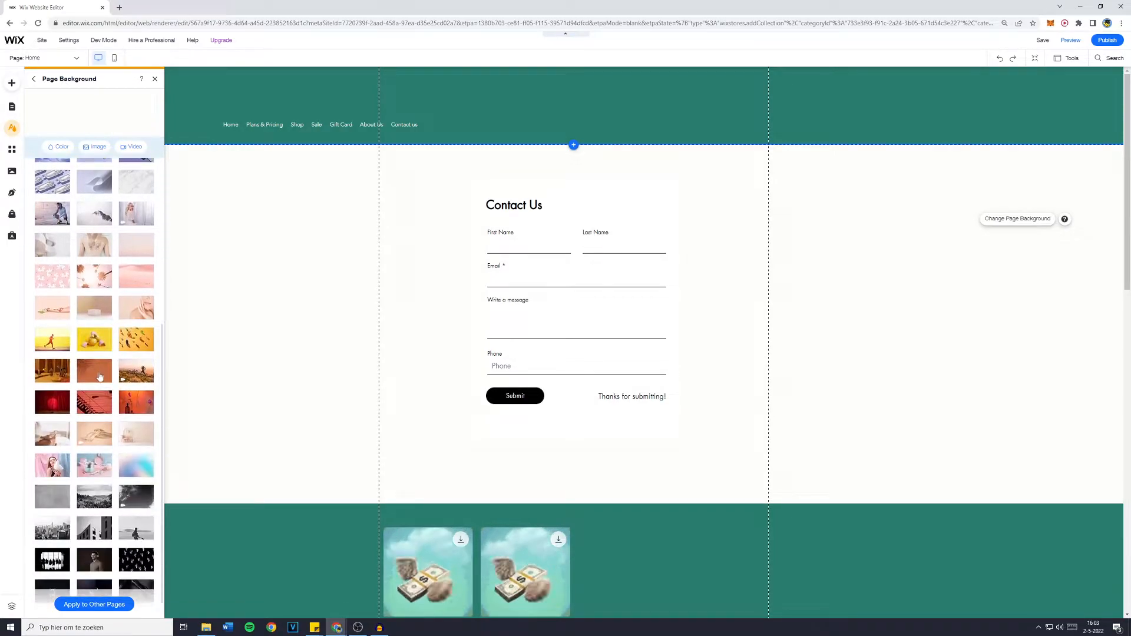
pyautogui.click(132, 146)
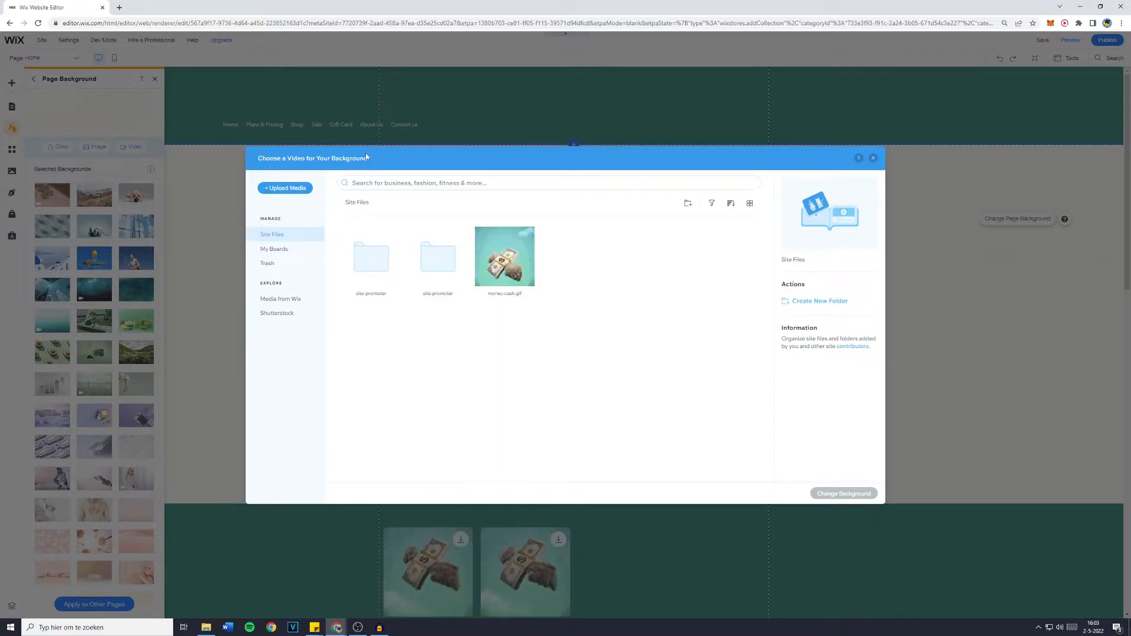
# Upload the Digital Background network video and apply it as the page background.
pyautogui.click(504, 256)
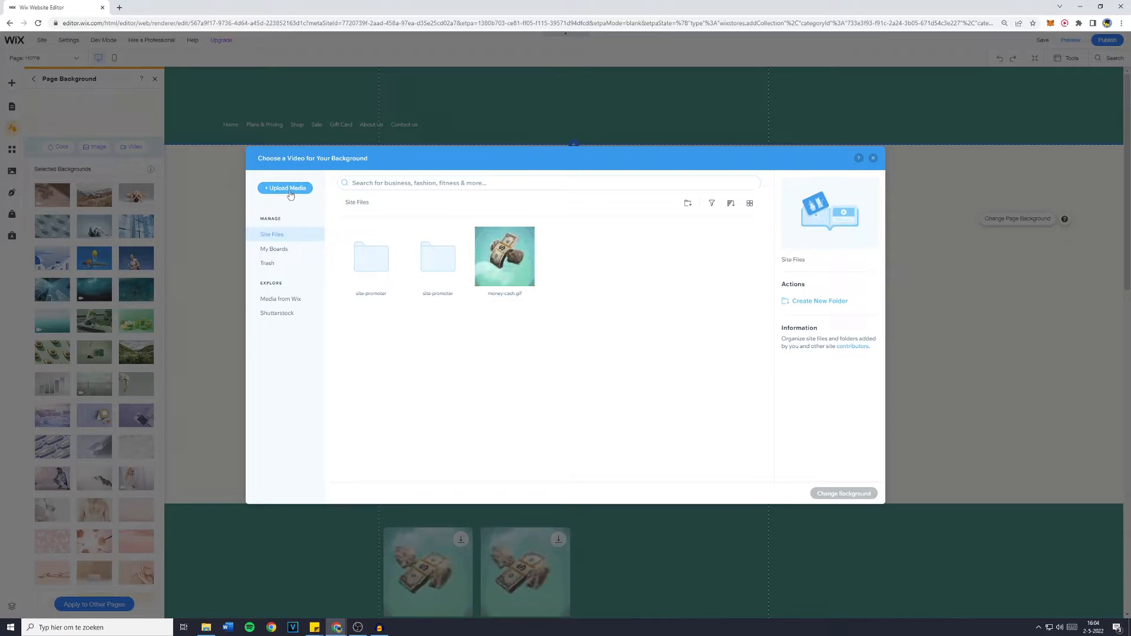
pyautogui.click(285, 188)
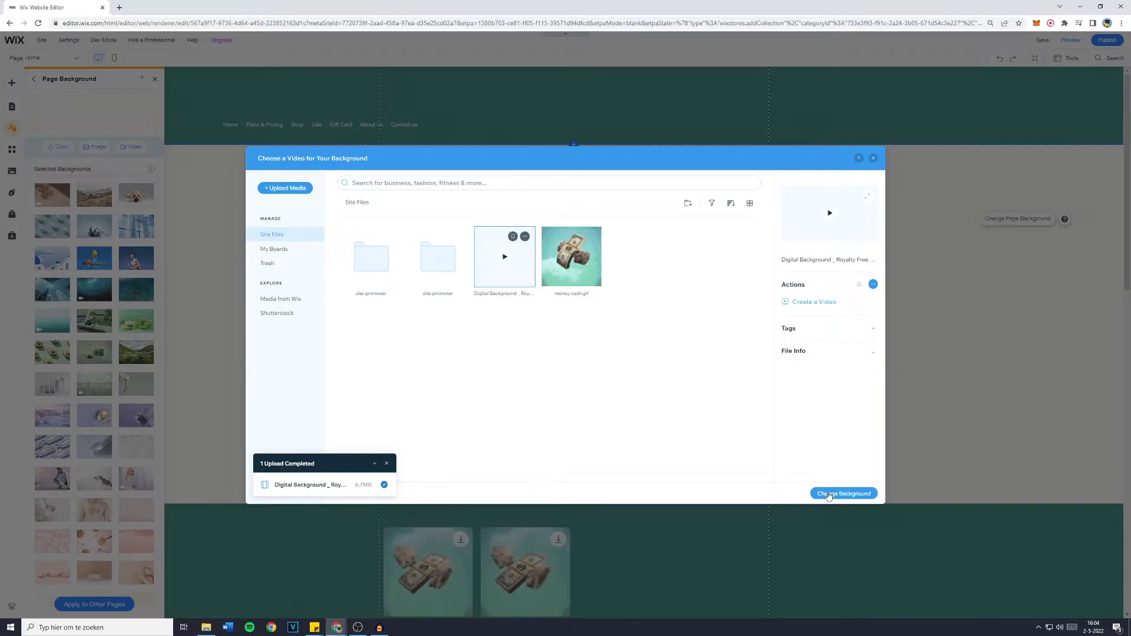
pyautogui.click(843, 493)
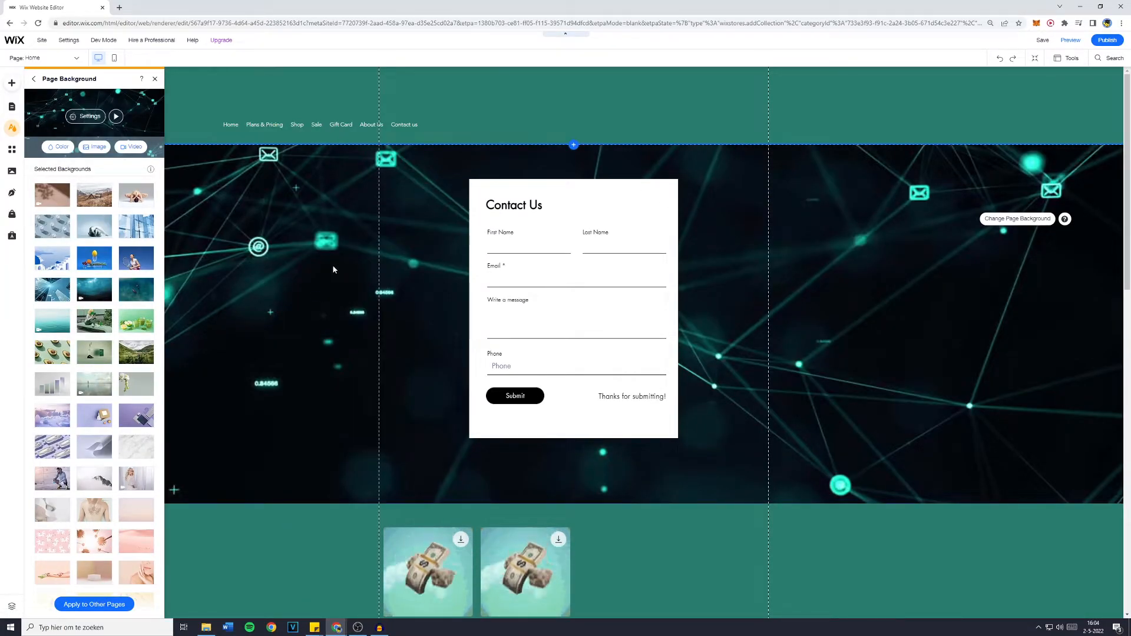
# Play and pause the background video preview, then bring up its Video Settings.
pyautogui.click(116, 116)
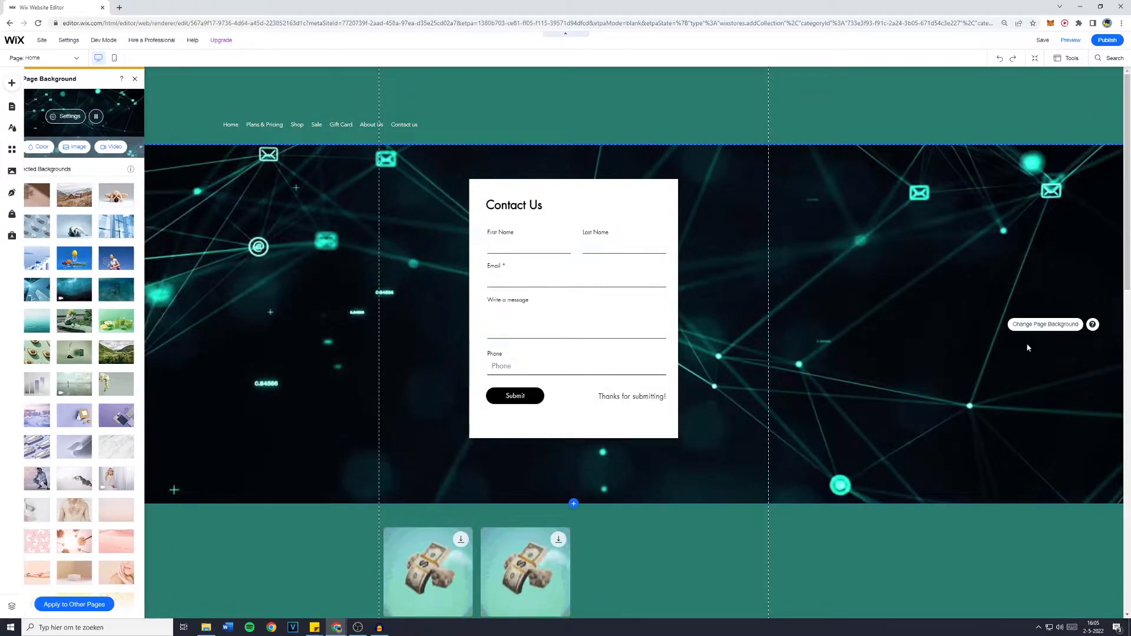
pyautogui.click(96, 116)
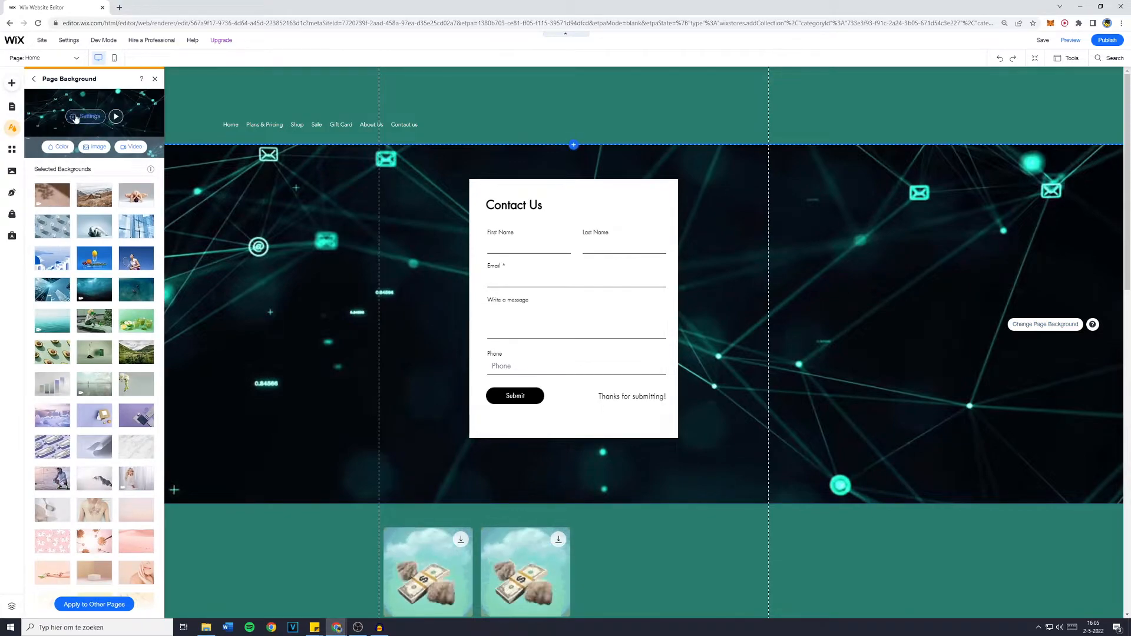
pyautogui.click(85, 116)
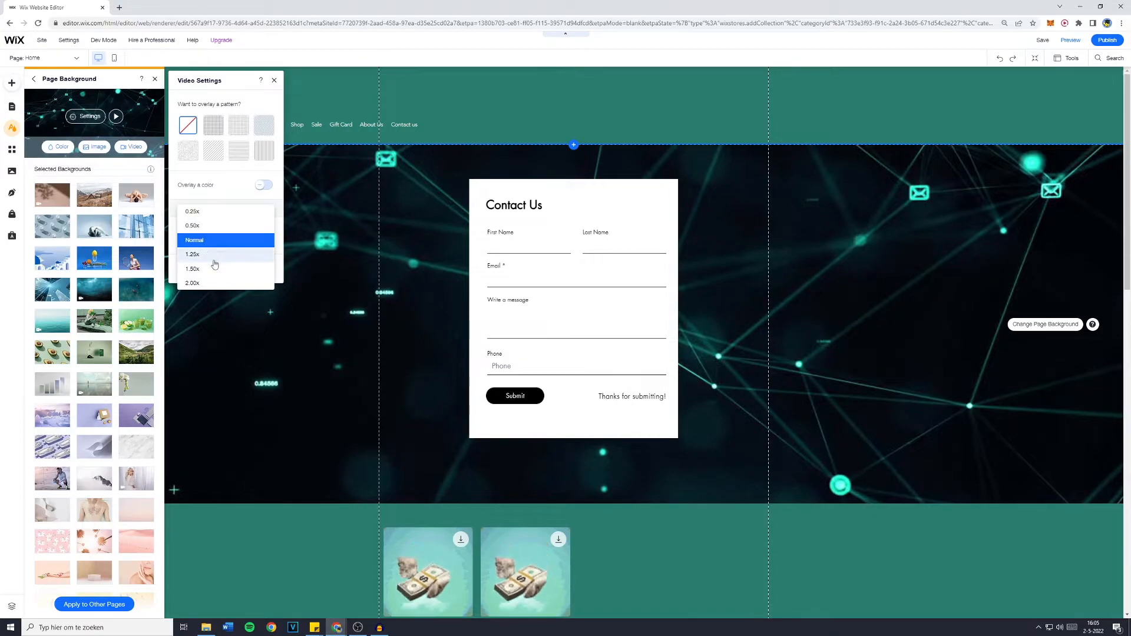
# Set the background video to 1.50x play speed with looping on, then close Video Settings.
pyautogui.click(192, 269)
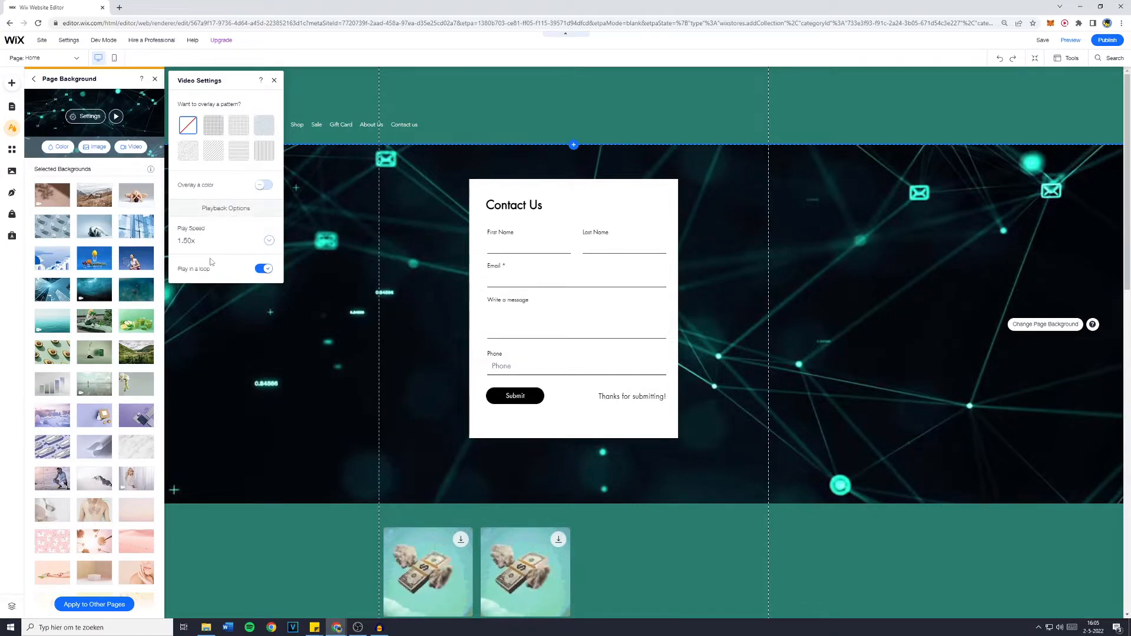
pyautogui.click(264, 269)
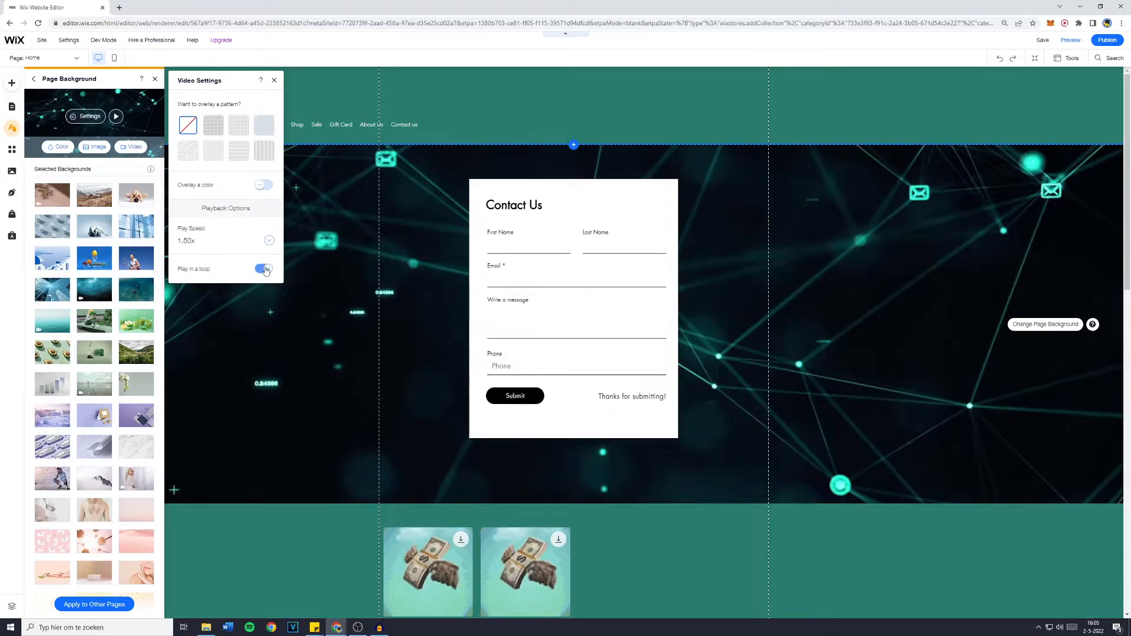
pyautogui.click(264, 269)
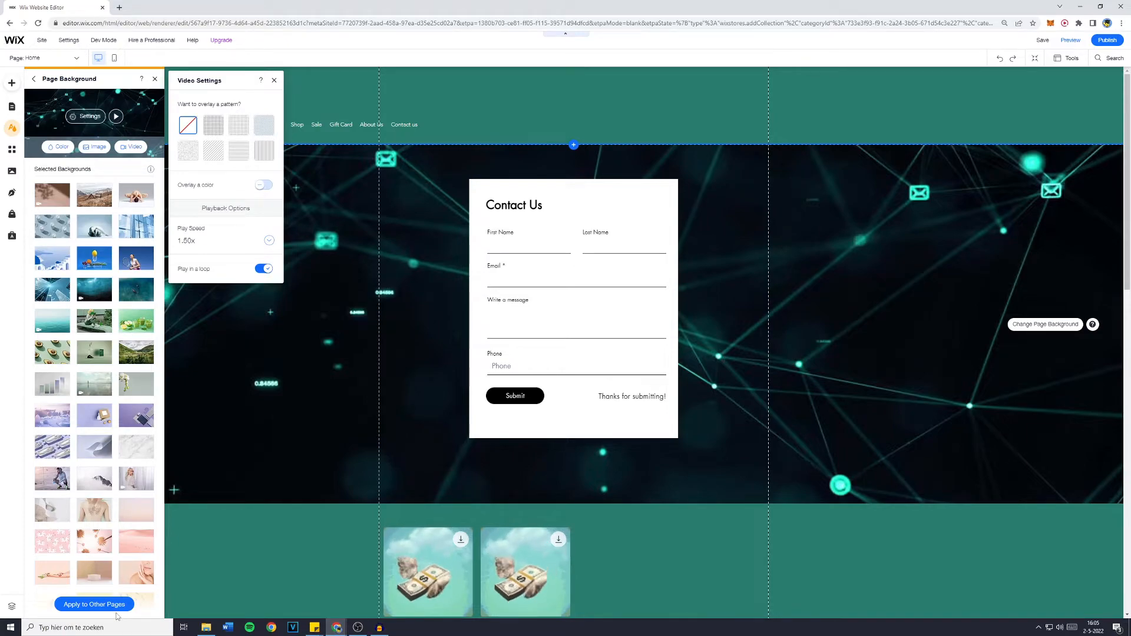
pyautogui.click(273, 80)
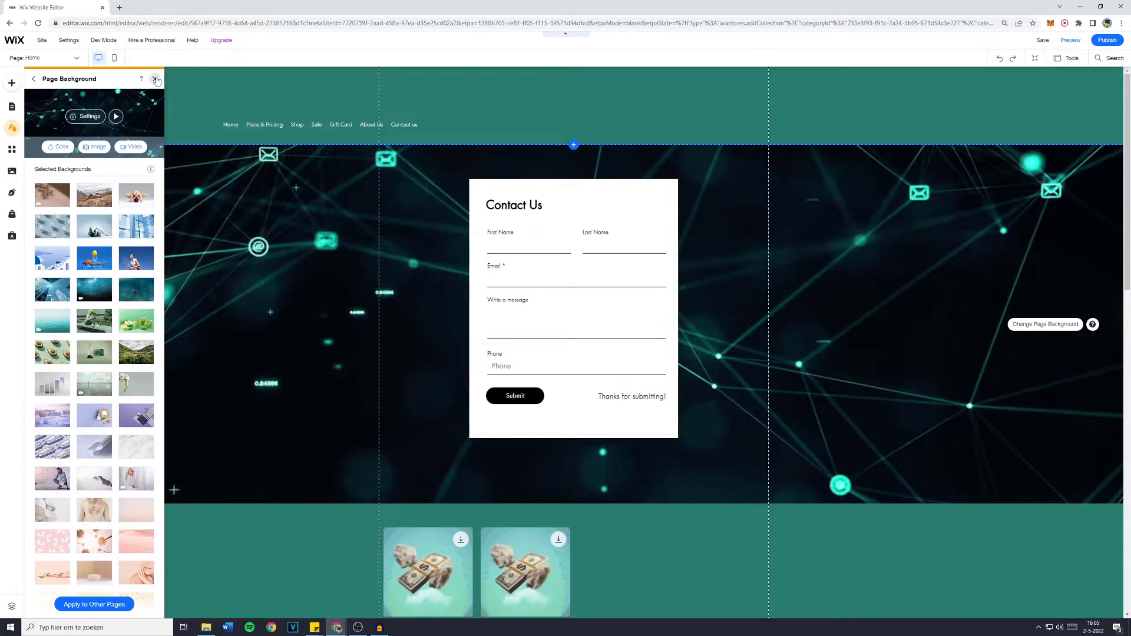
# Close the Page Background panel to show the video behind the Contact Us form.
pyautogui.click(156, 79)
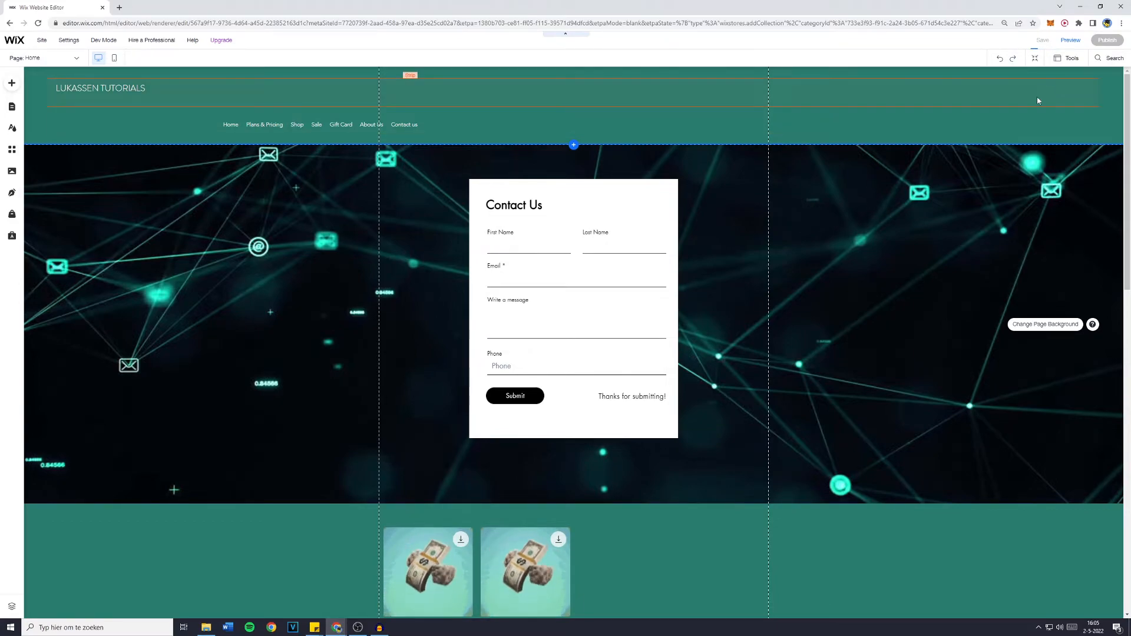
pyautogui.click(1042, 39)
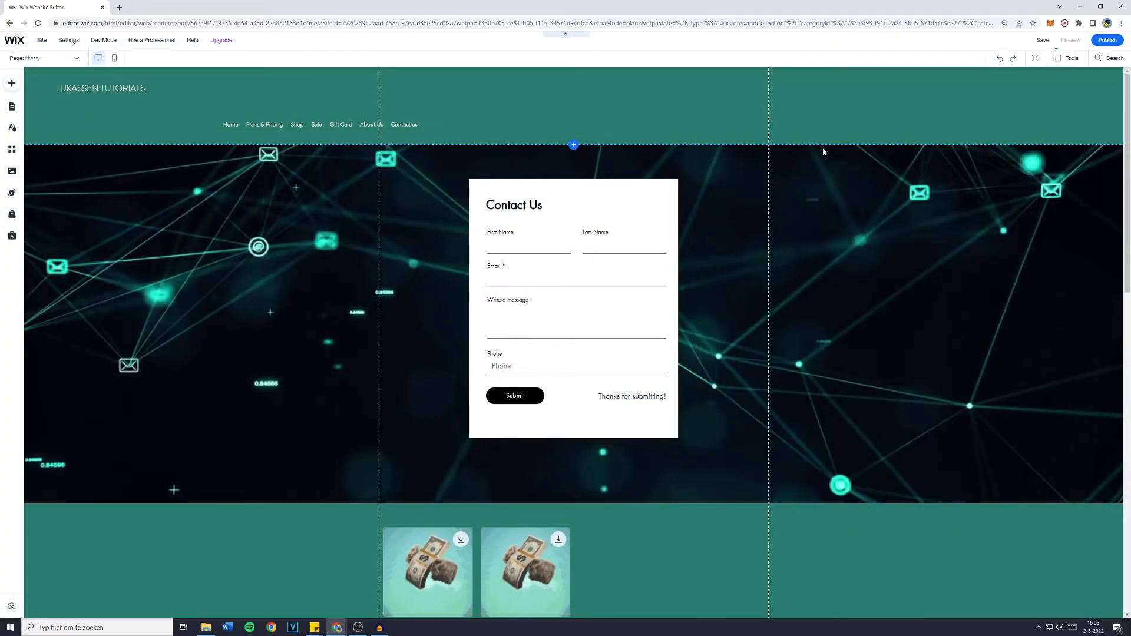
# Preview the site and scroll down to the looping network video behind the Contact Us form.
pyautogui.click(1070, 40)
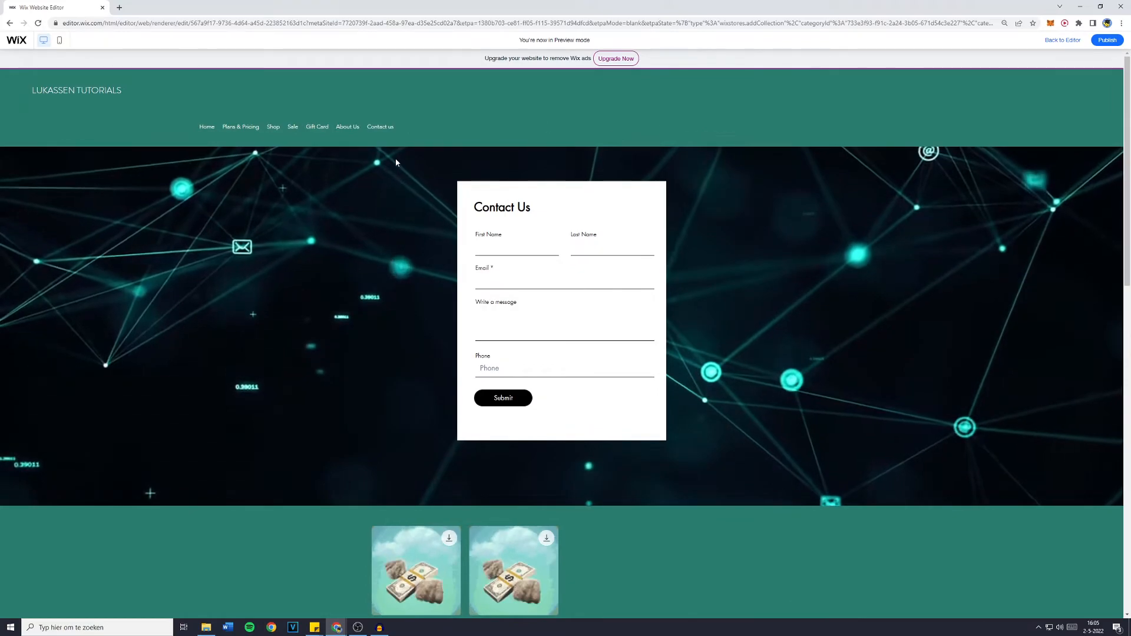
pyautogui.scroll(-3)
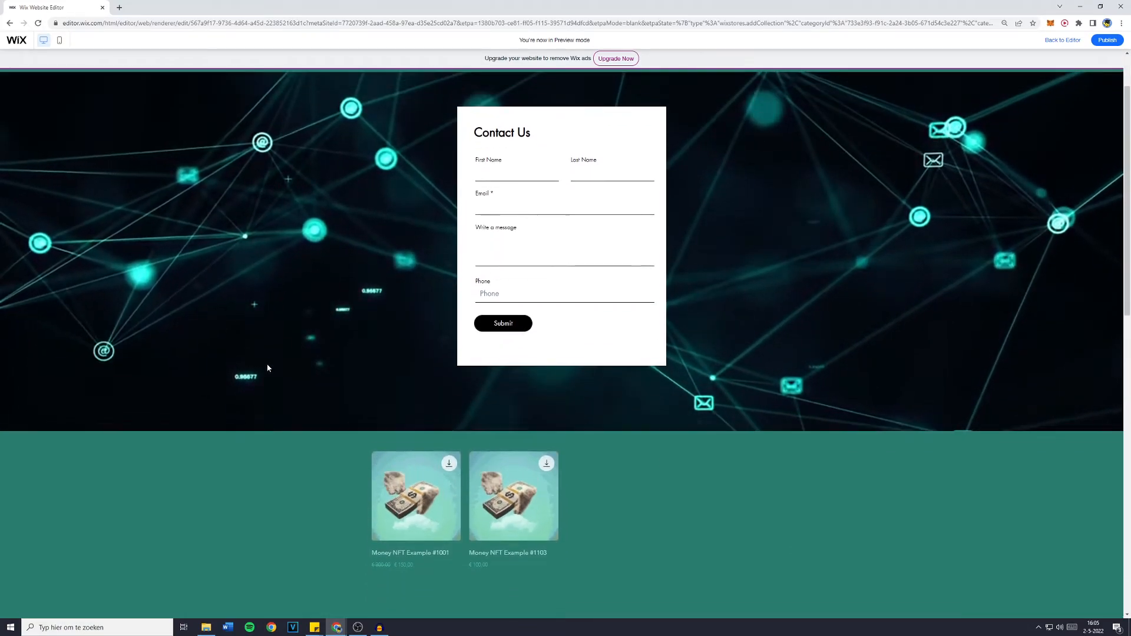
pyautogui.scroll(-3)
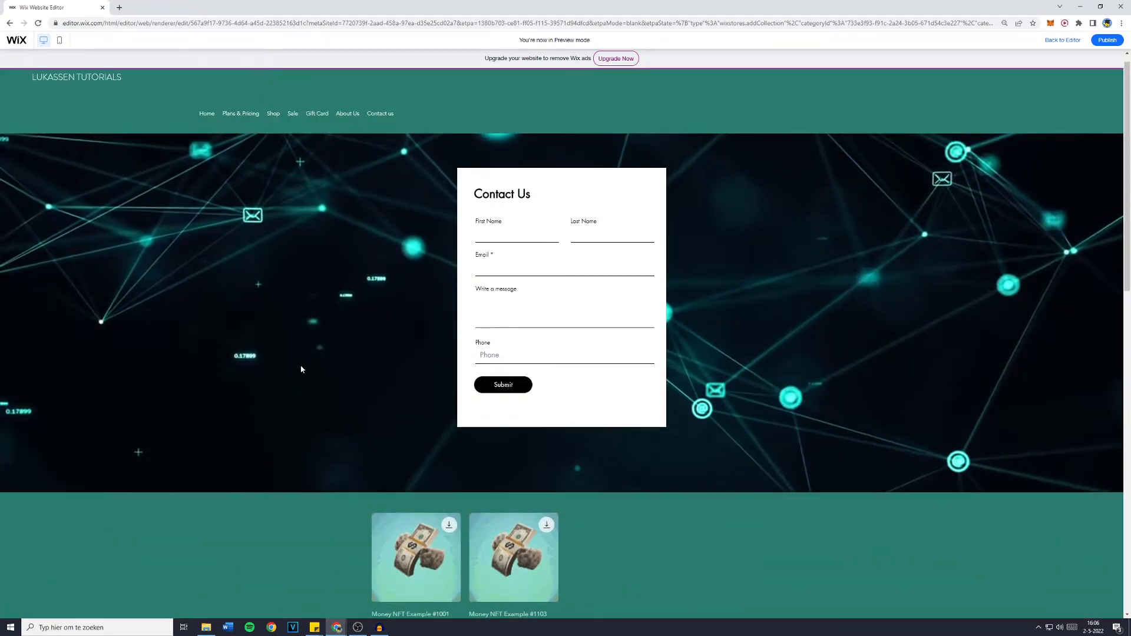
pyautogui.scroll(-3)
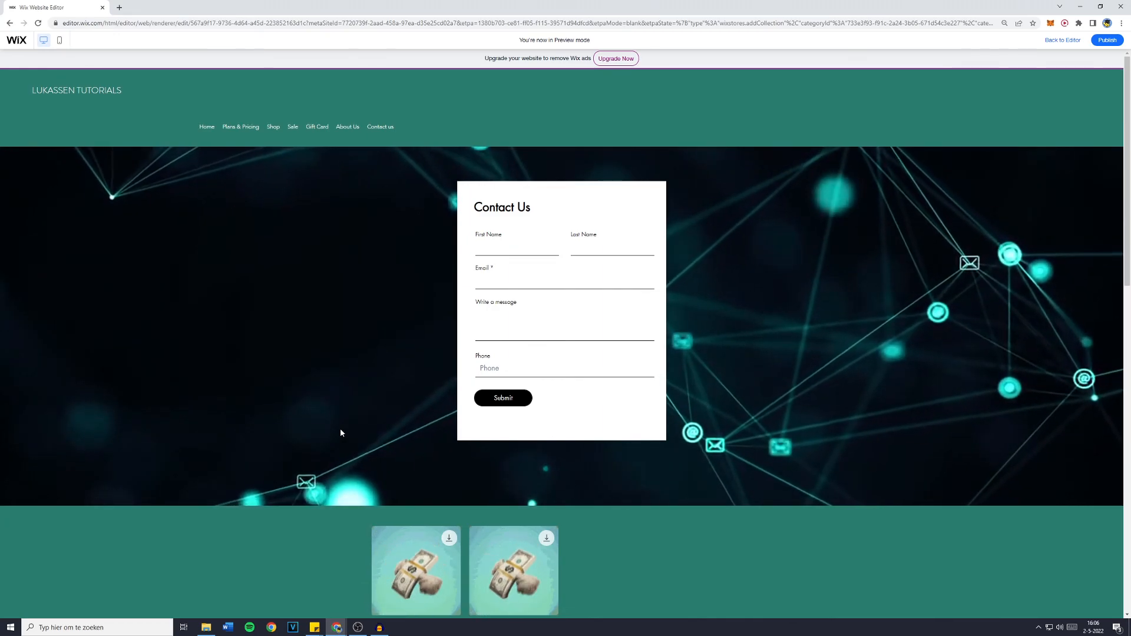
pyautogui.scroll(-3)
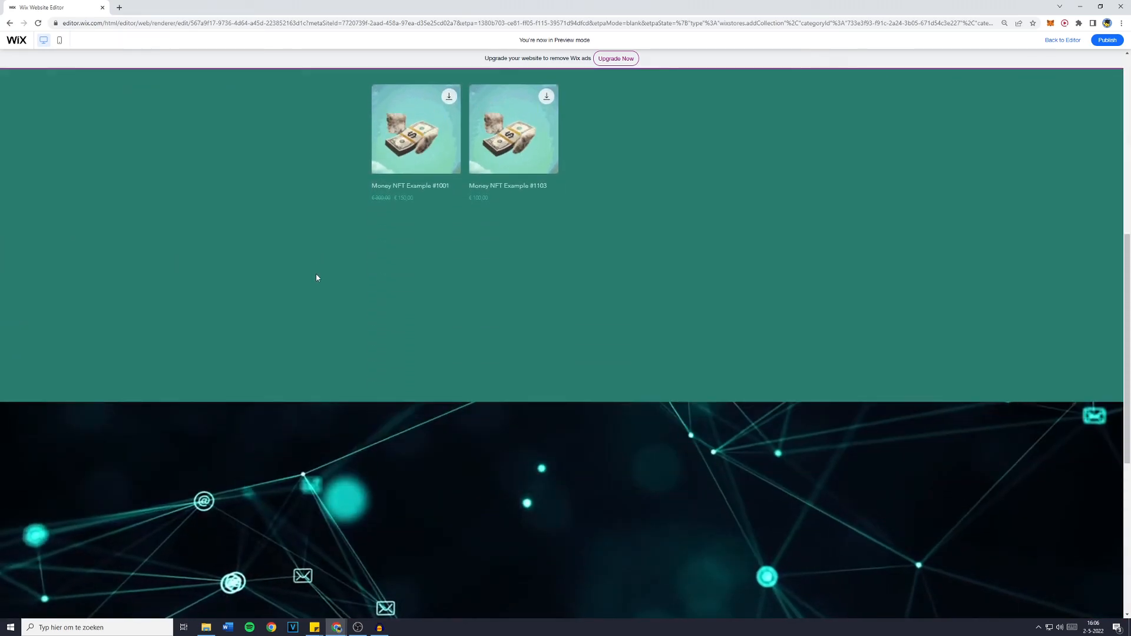